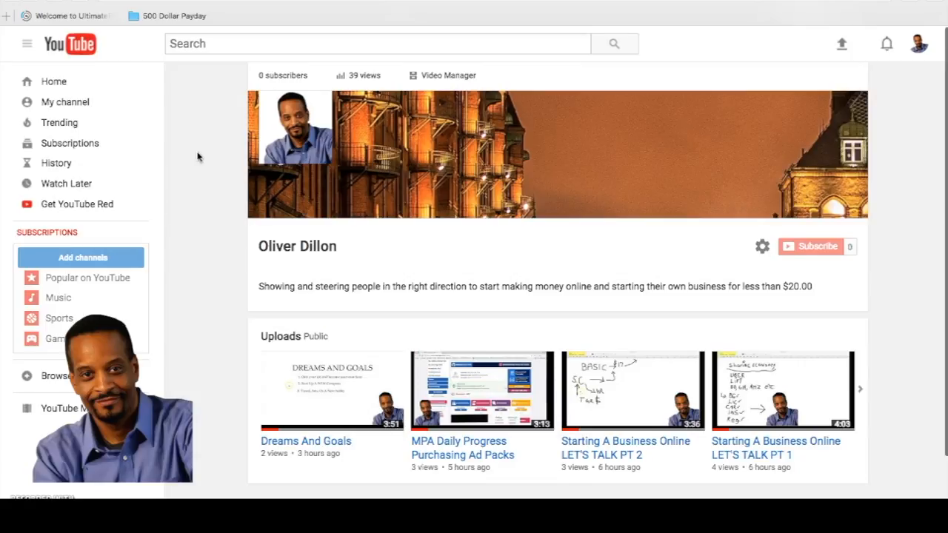
{"action": "mouse_move", "coordinate": [250, 163]}
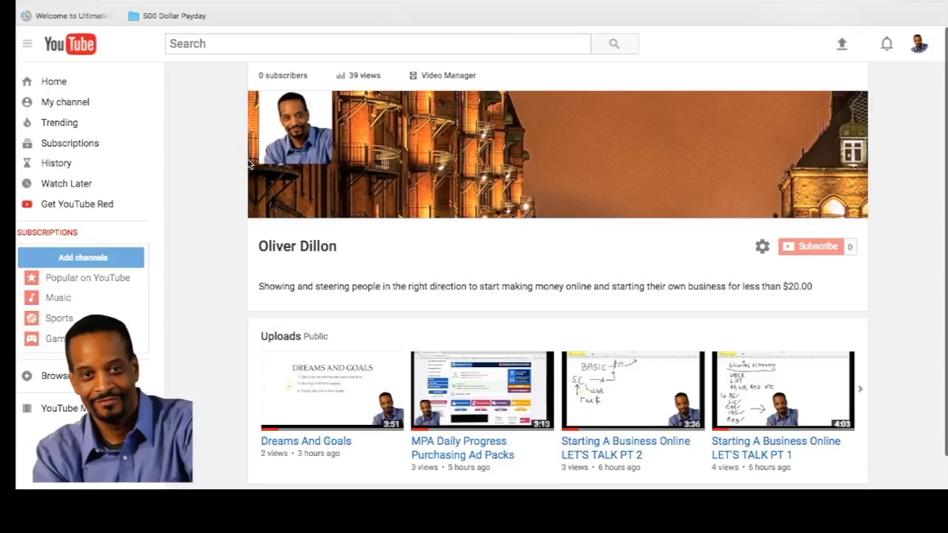